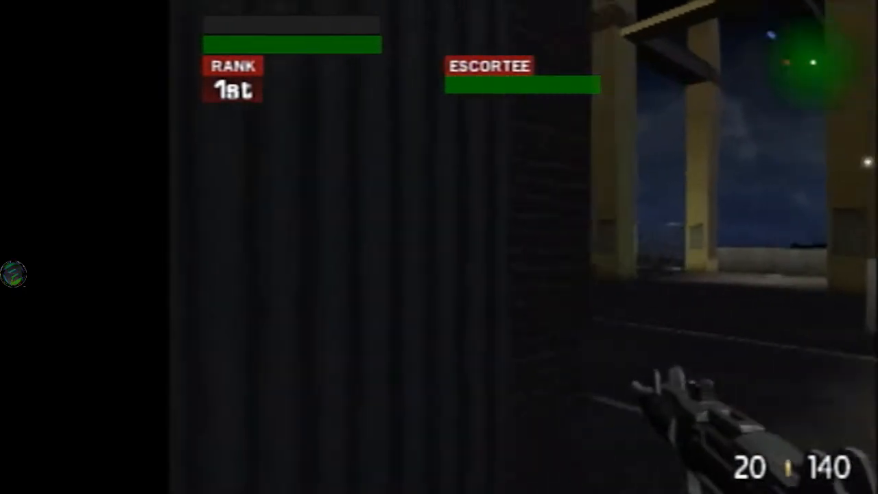
mouse_move(439, 247)
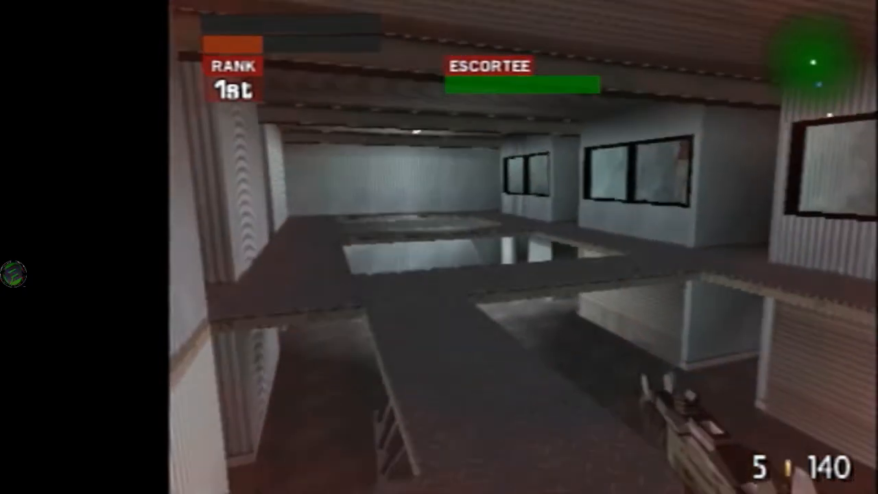
mouse_move(439, 247)
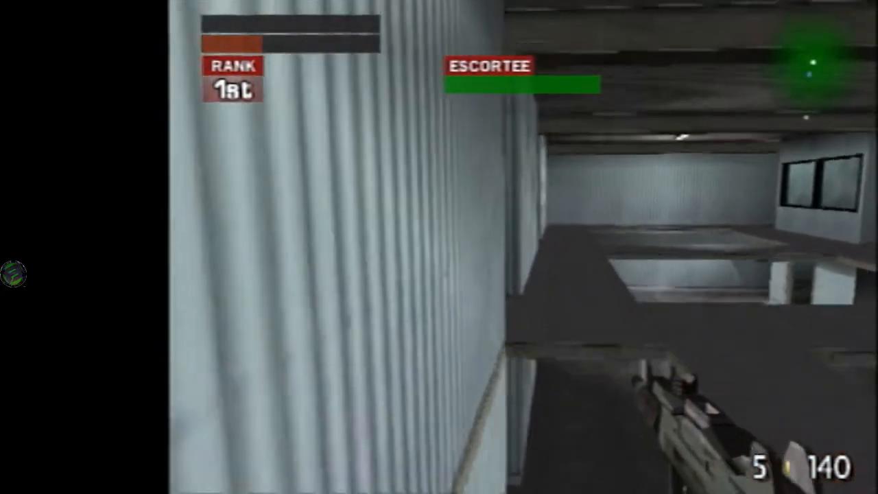
mouse_move(439, 247)
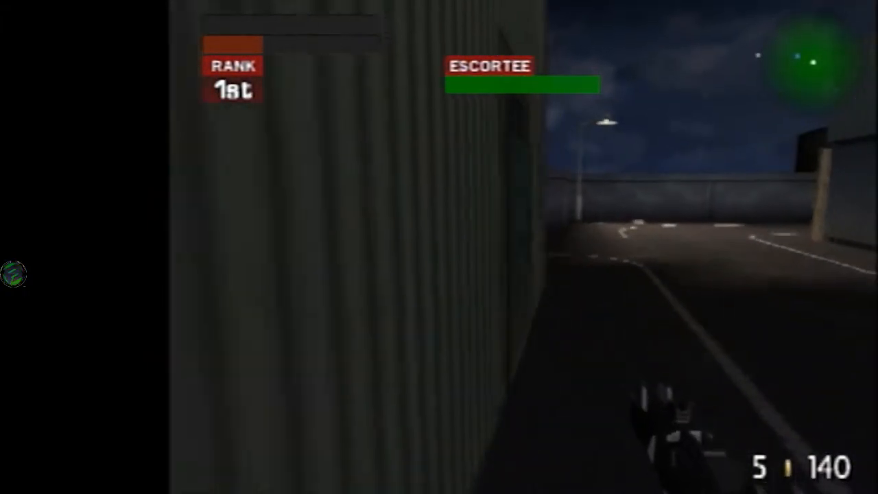
mouse_move(439, 247)
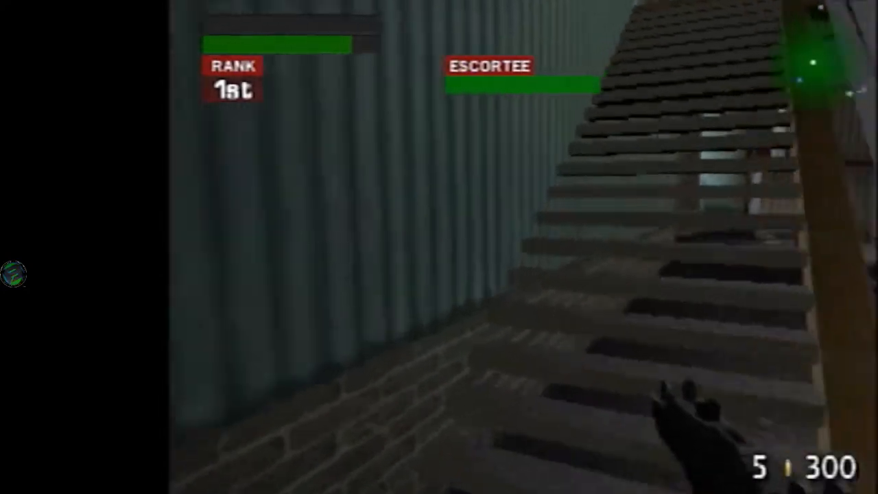
mouse_move(439, 247)
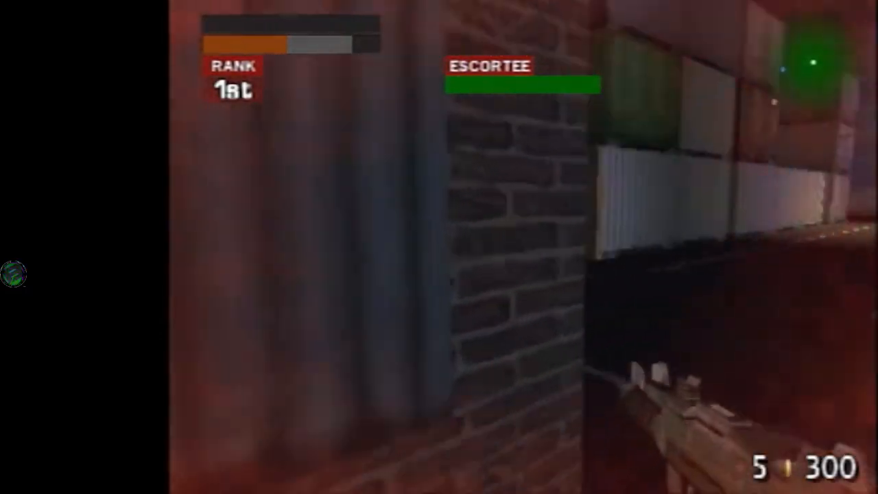
mouse_move(439, 247)
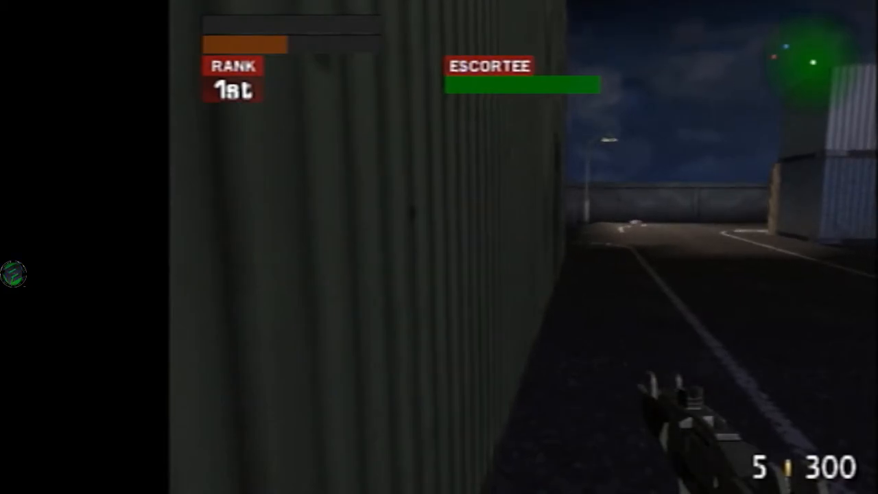
mouse_move(439, 247)
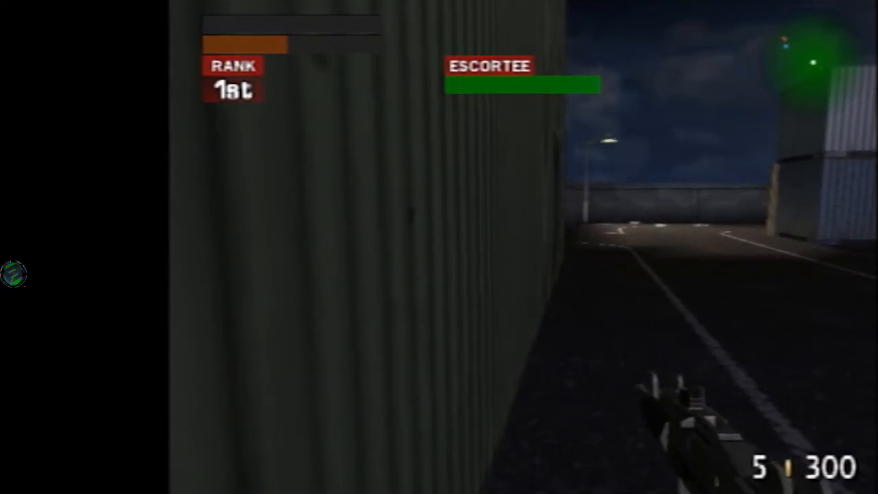
mouse_move(439, 247)
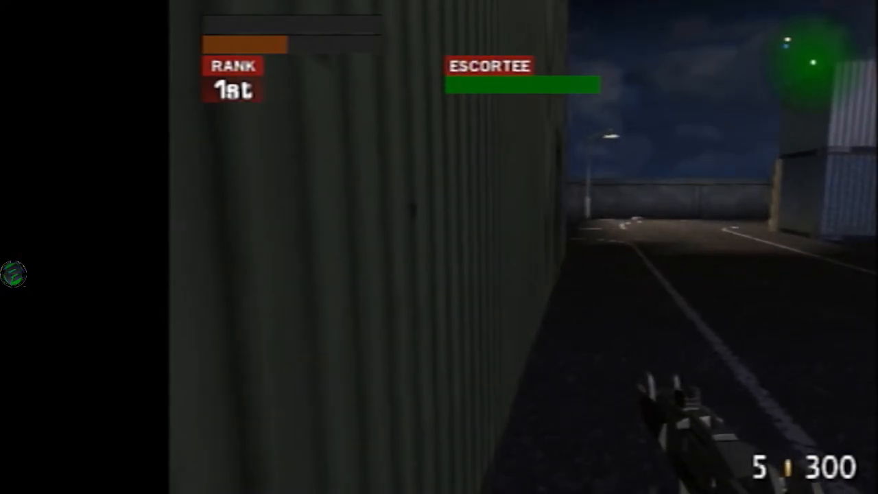